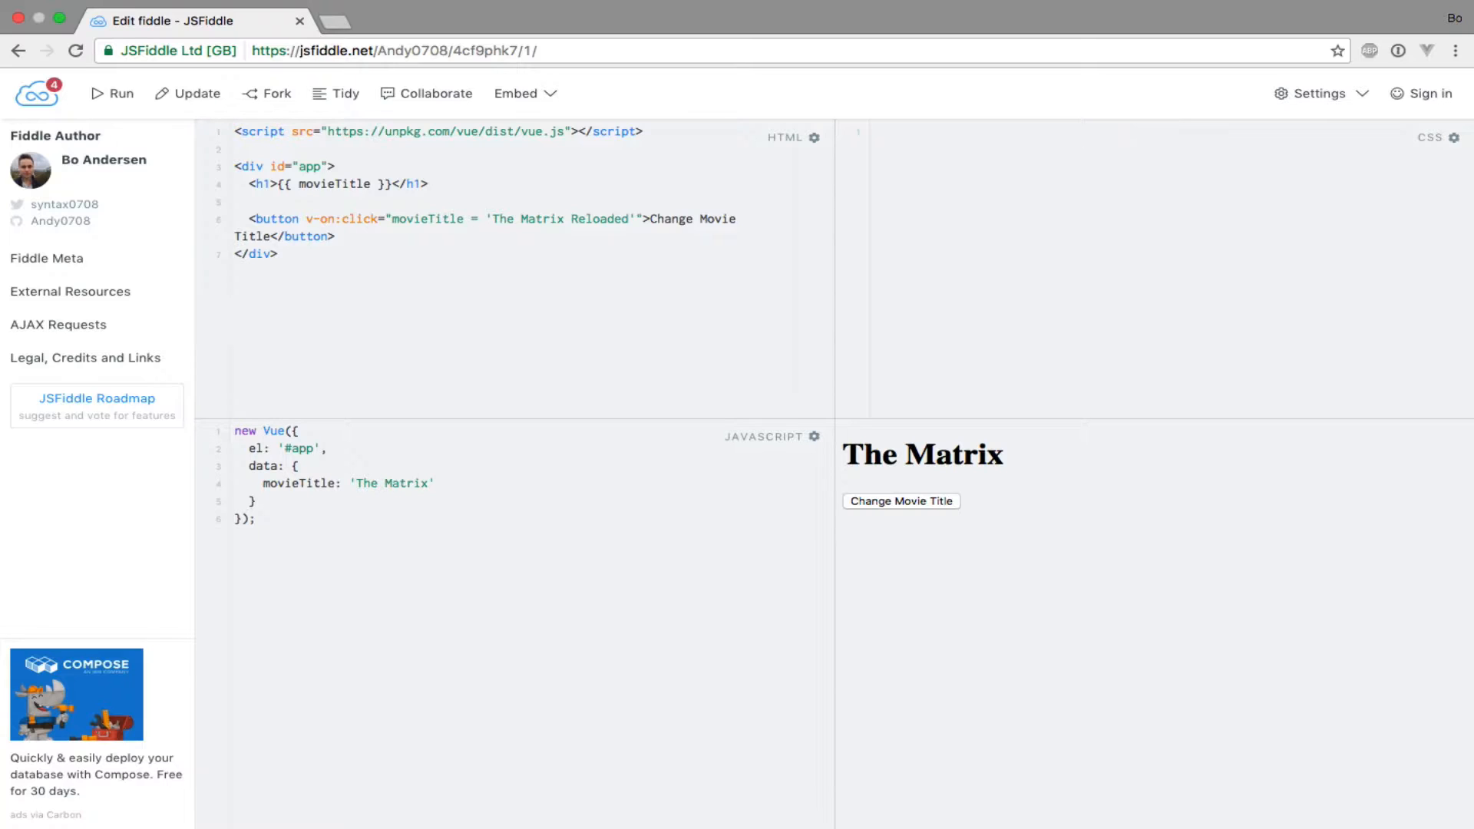
# Step: Add a v-once directive to the h1 showing movieTitle so it renders only once
pyautogui.click(237, 430)
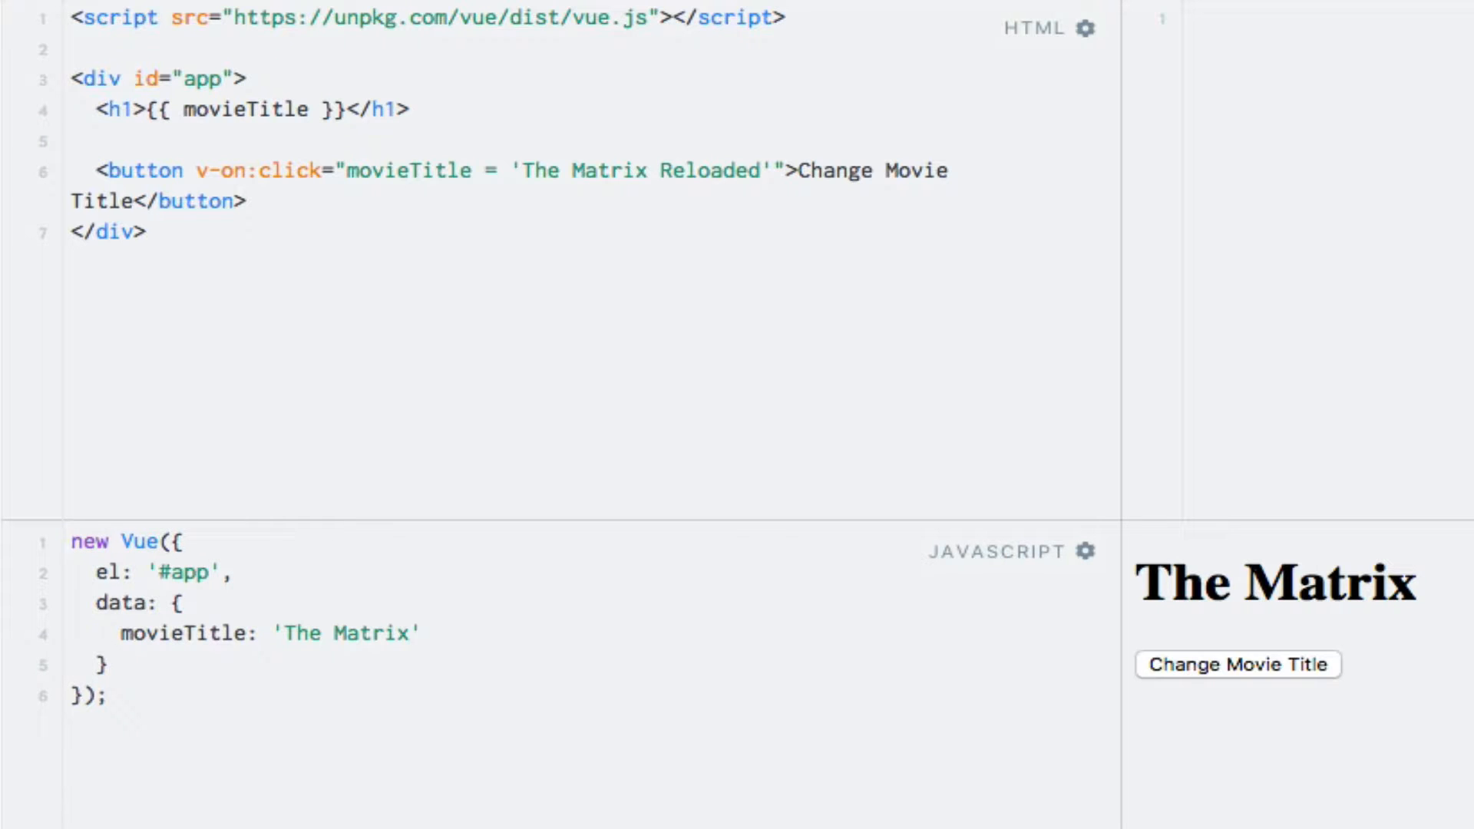
pyautogui.click(71, 542)
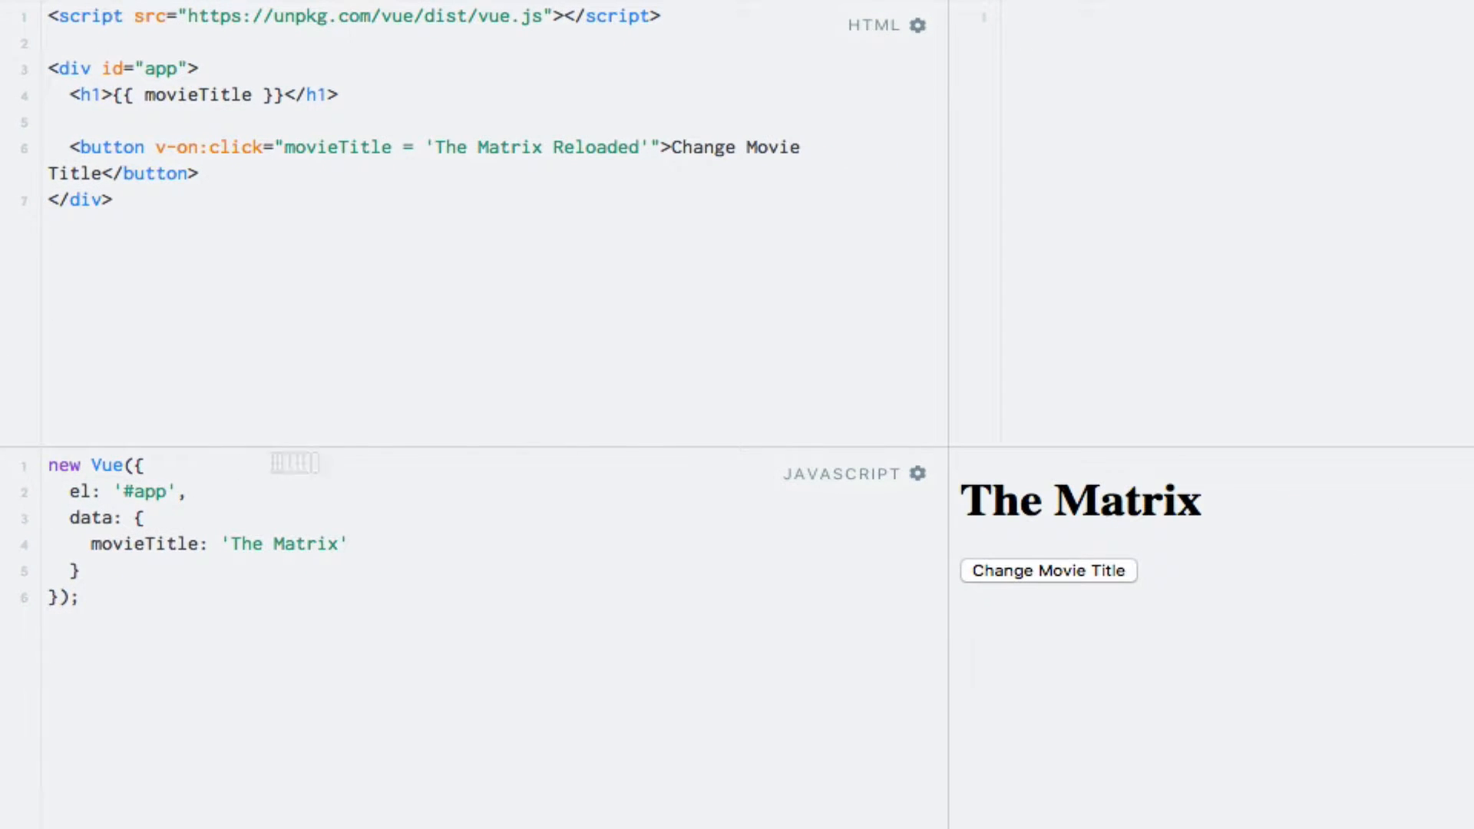
pyautogui.moveTo(1033, 540)
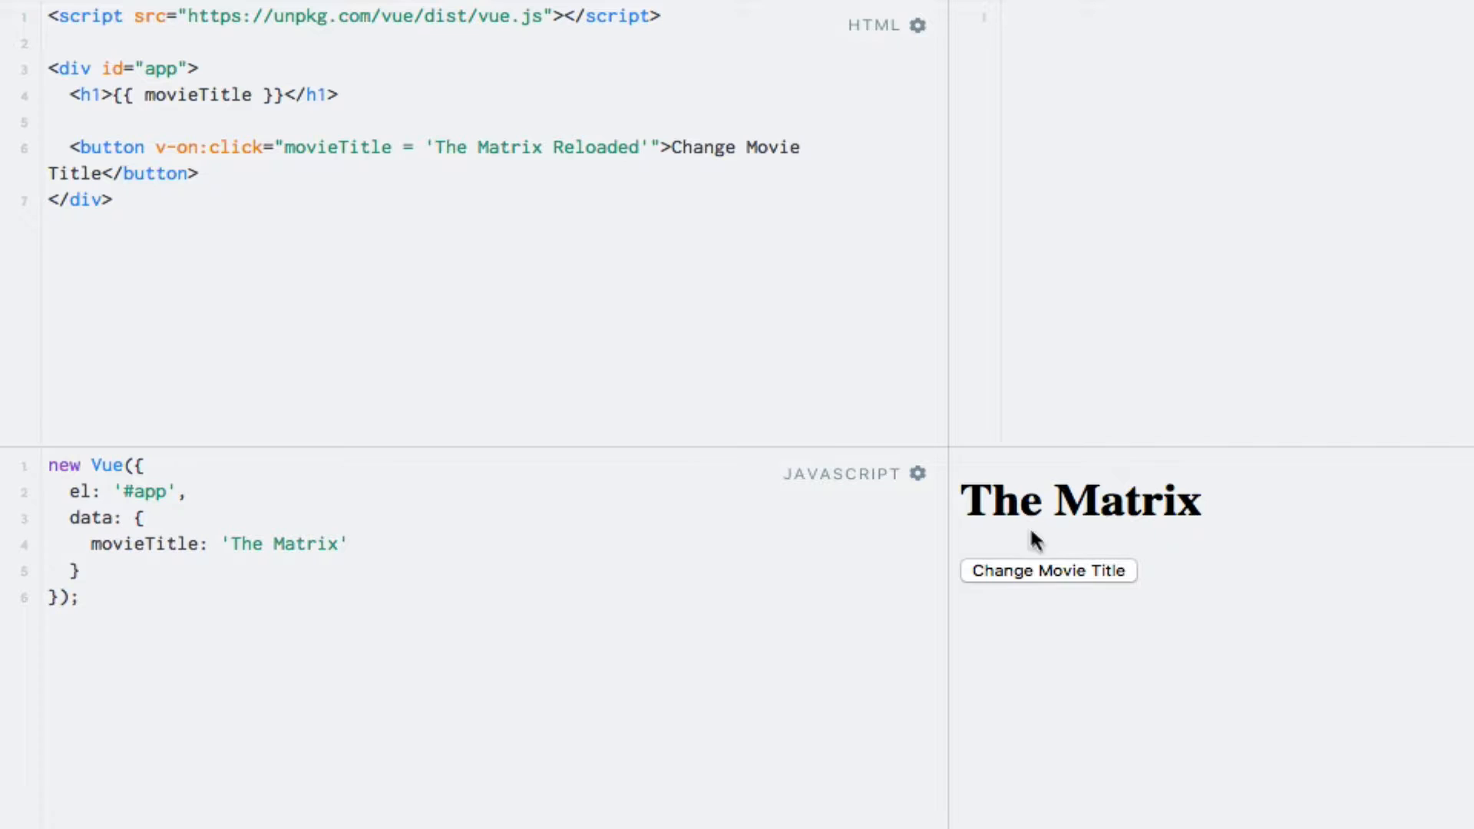
pyautogui.click(1048, 571)
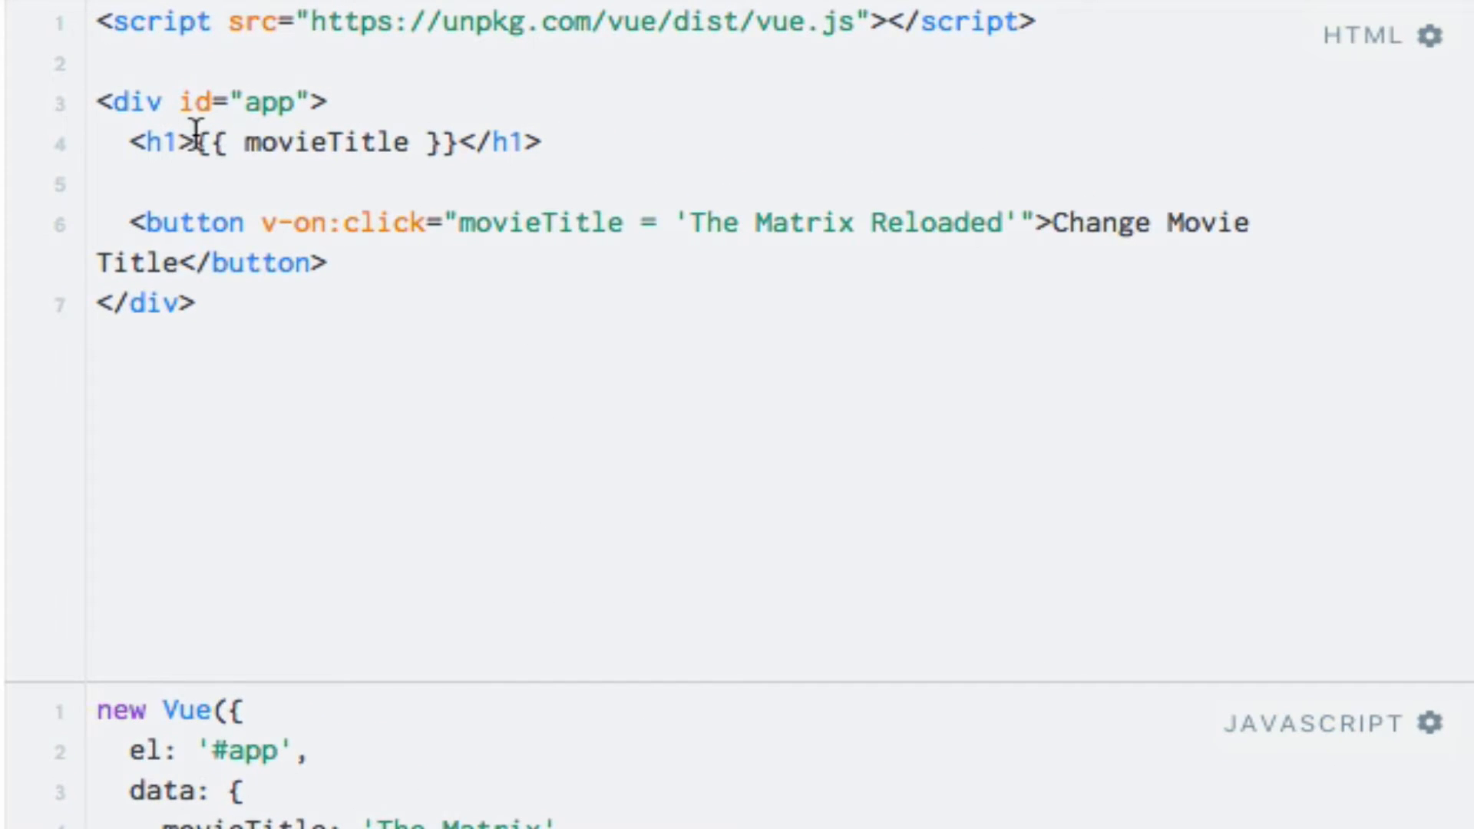
pyautogui.write('v-')
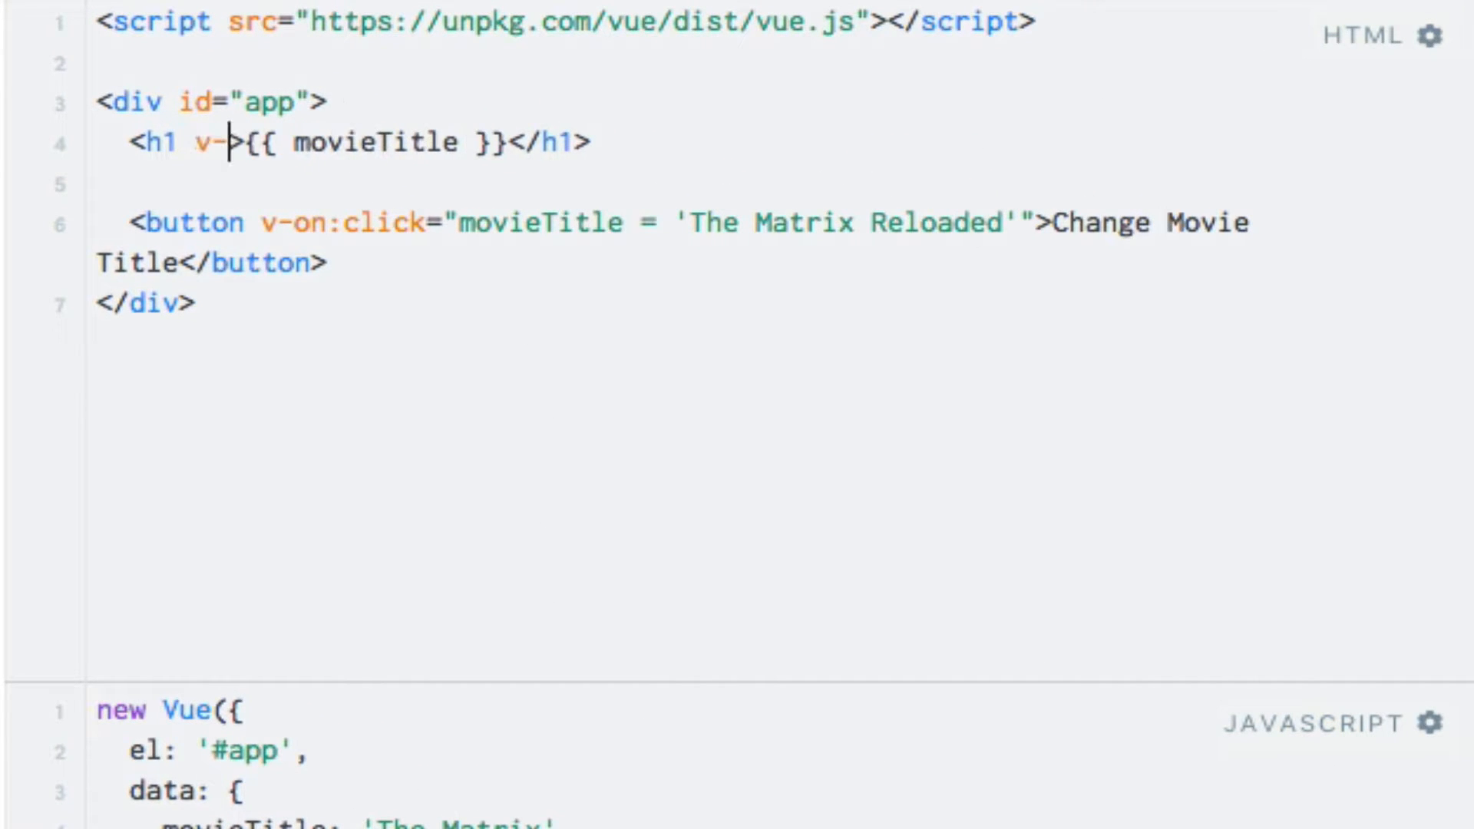
pyautogui.write('once')
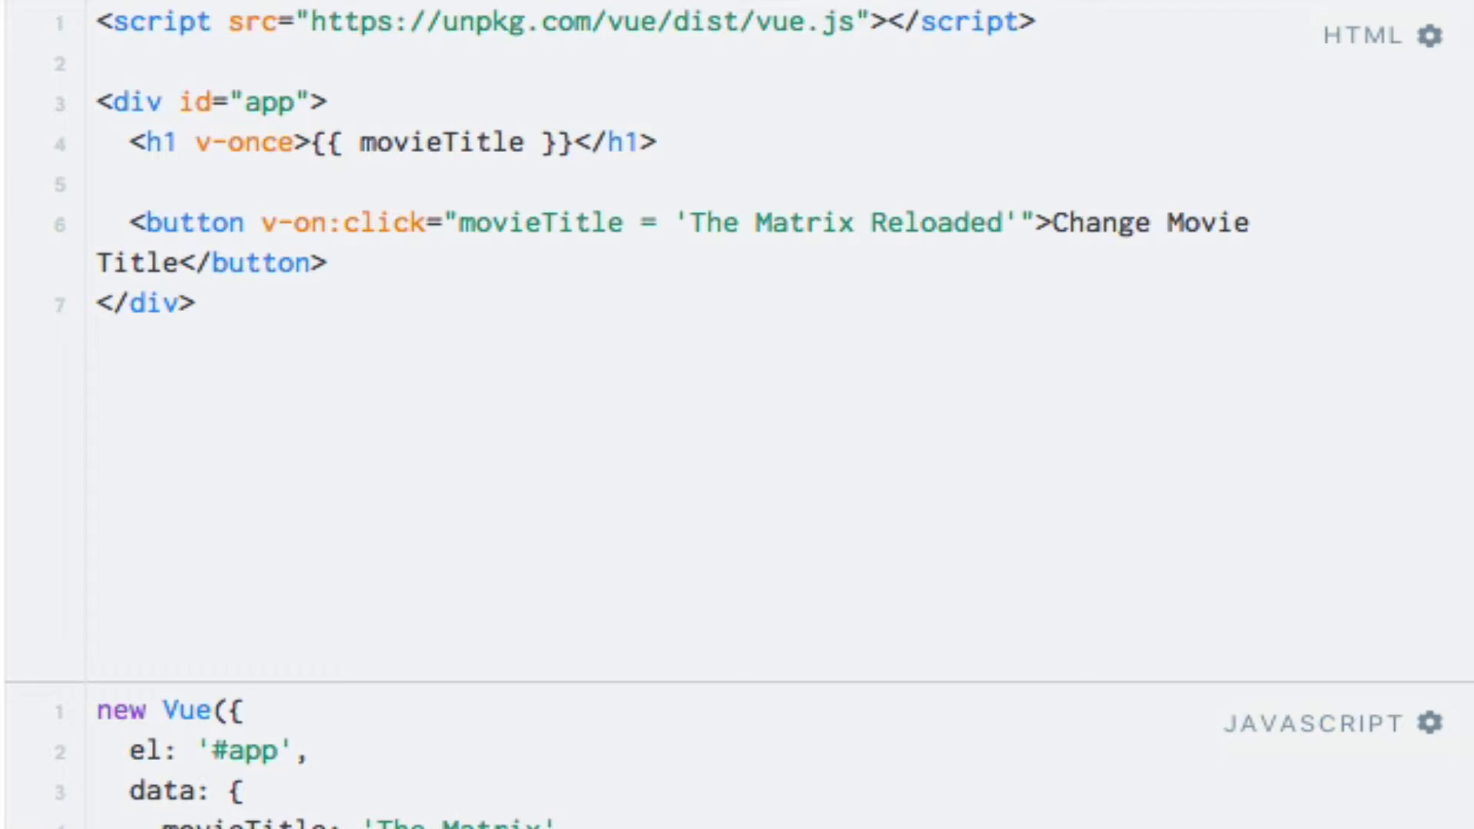
pyautogui.click(294, 142)
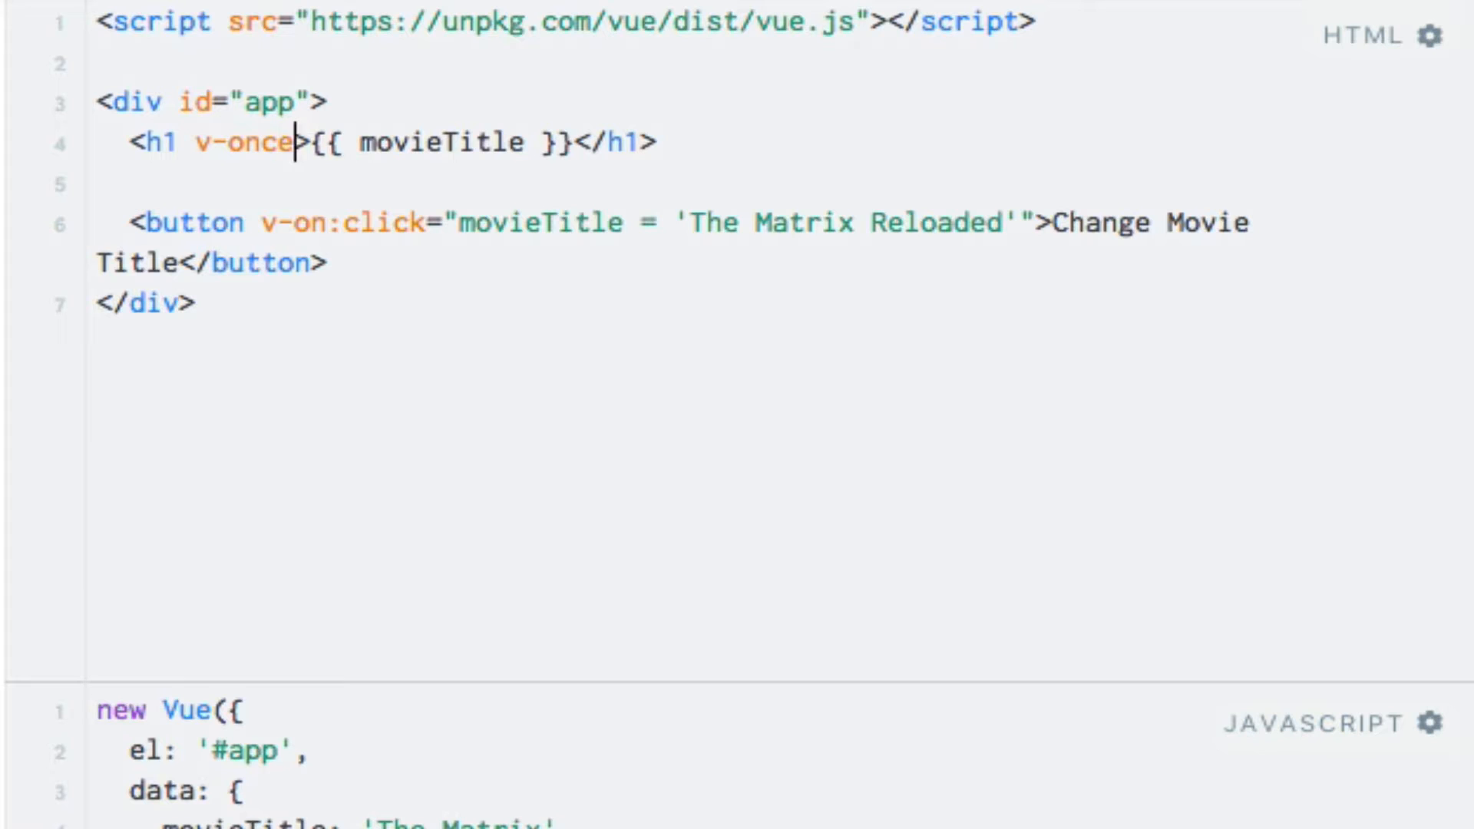